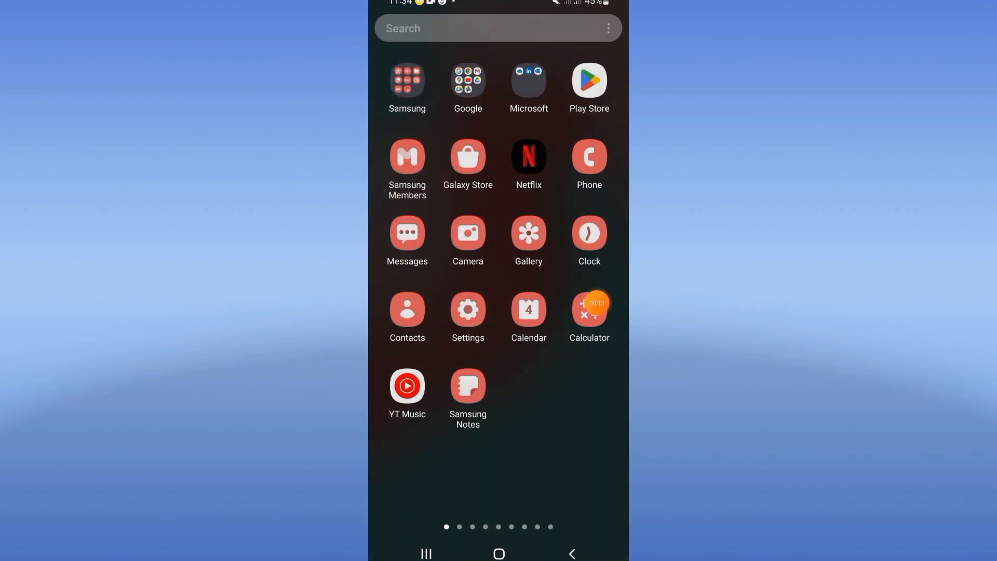
Search the installed apps list for "waze" so only the Waze entry remains
{"action": "left_click", "coordinate": [467, 310]}
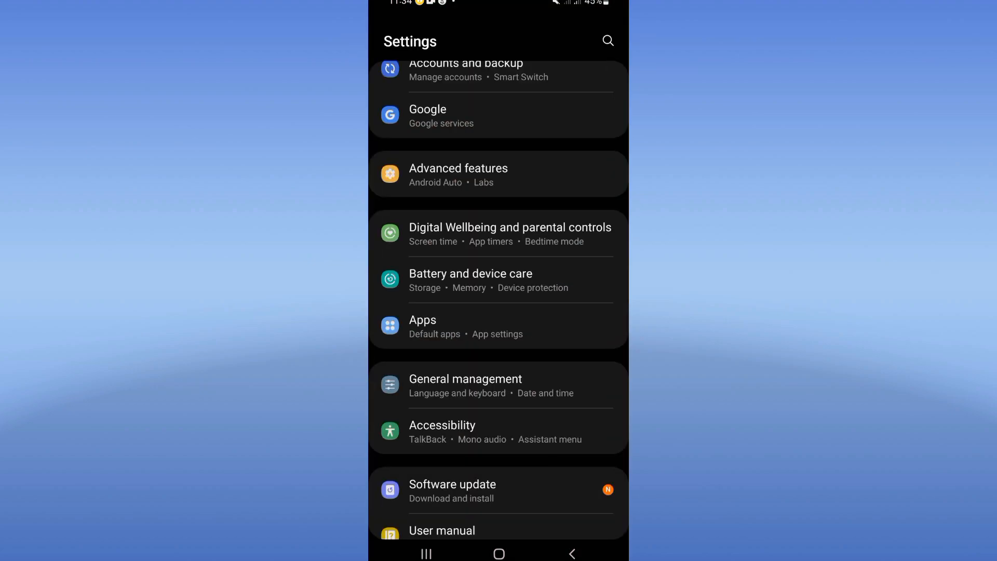
{"action": "left_click", "coordinate": [423, 320]}
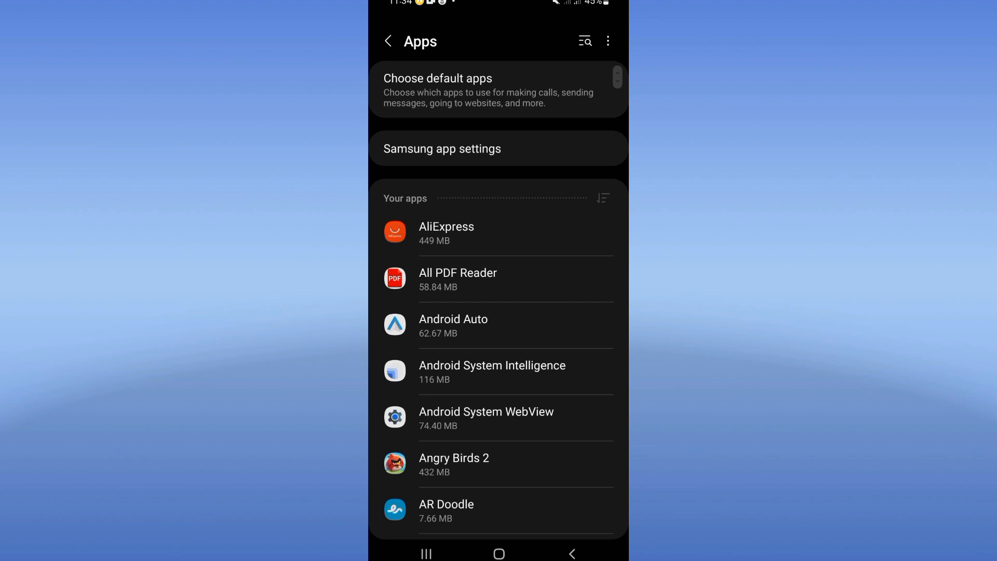
{"action": "type", "text": "wa"}
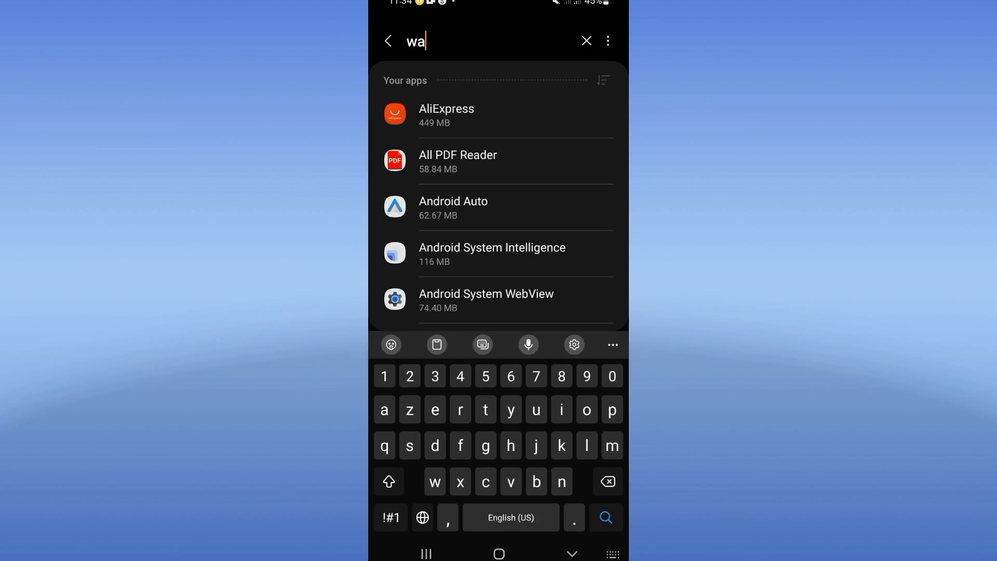
{"action": "type", "text": "ze"}
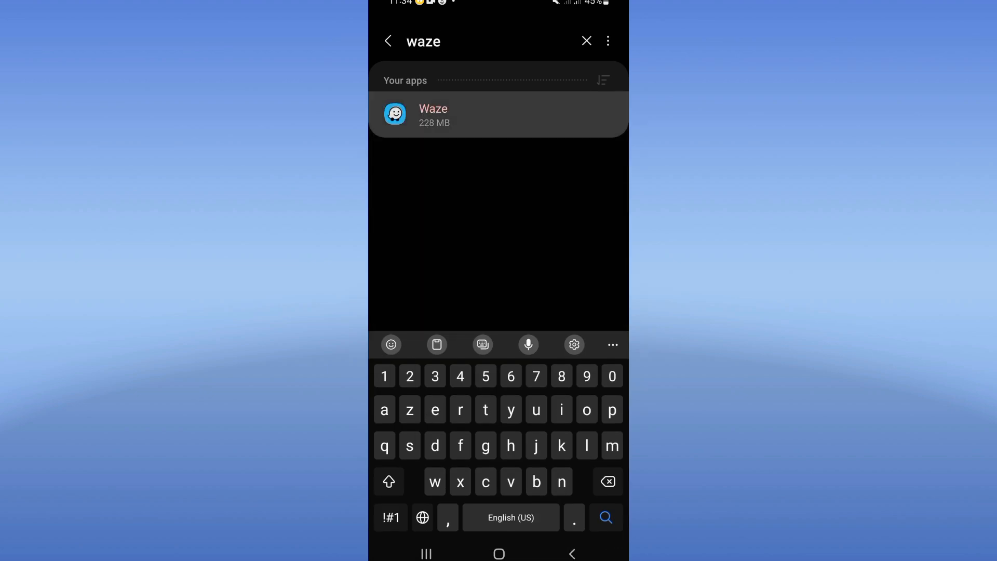
Force stop Waze from its app info page and confirm the prompt with OK
{"action": "left_click", "coordinate": [497, 116]}
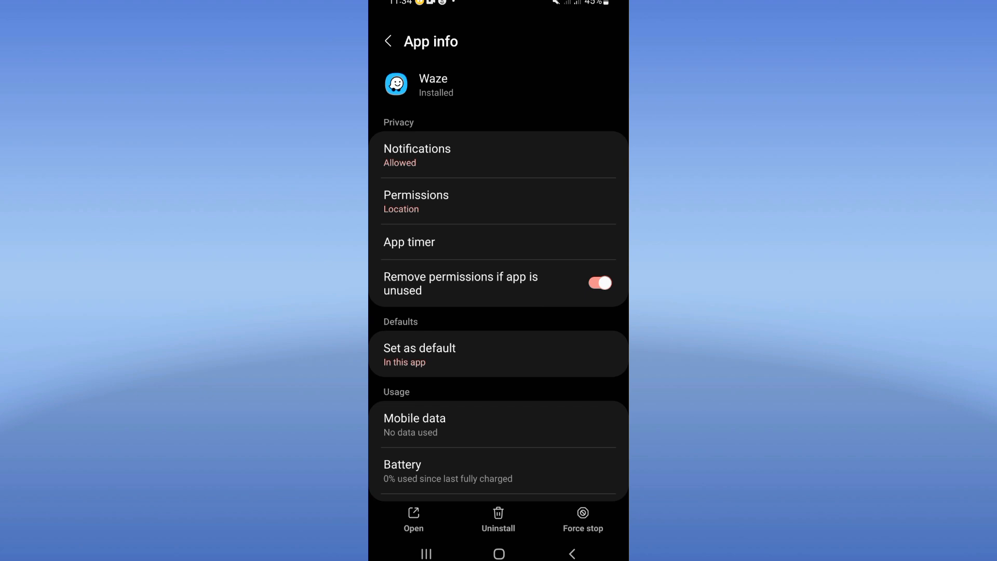
{"action": "scroll", "scroll_direction": "down", "scroll_amount": 3}
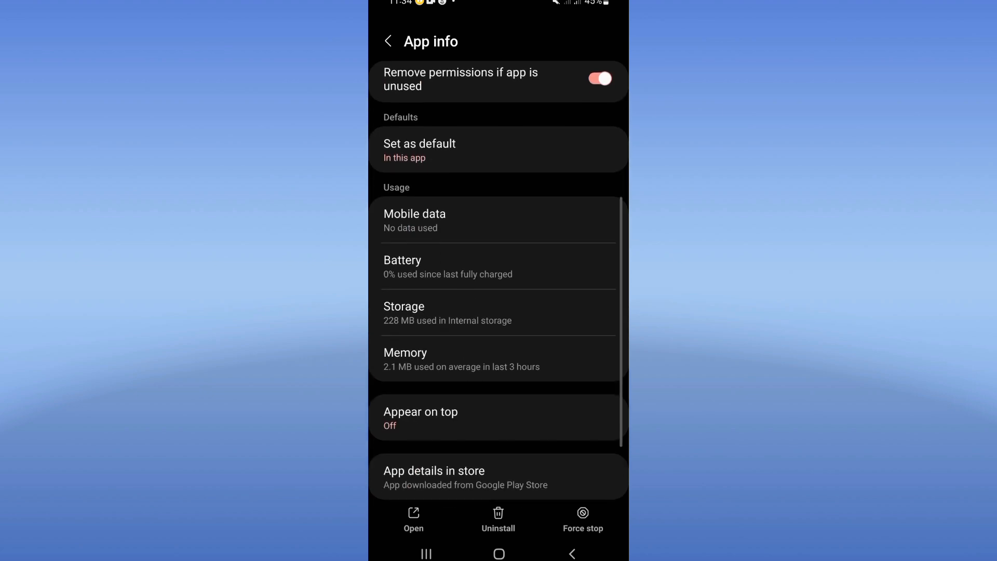
{"action": "left_click", "coordinate": [497, 312]}
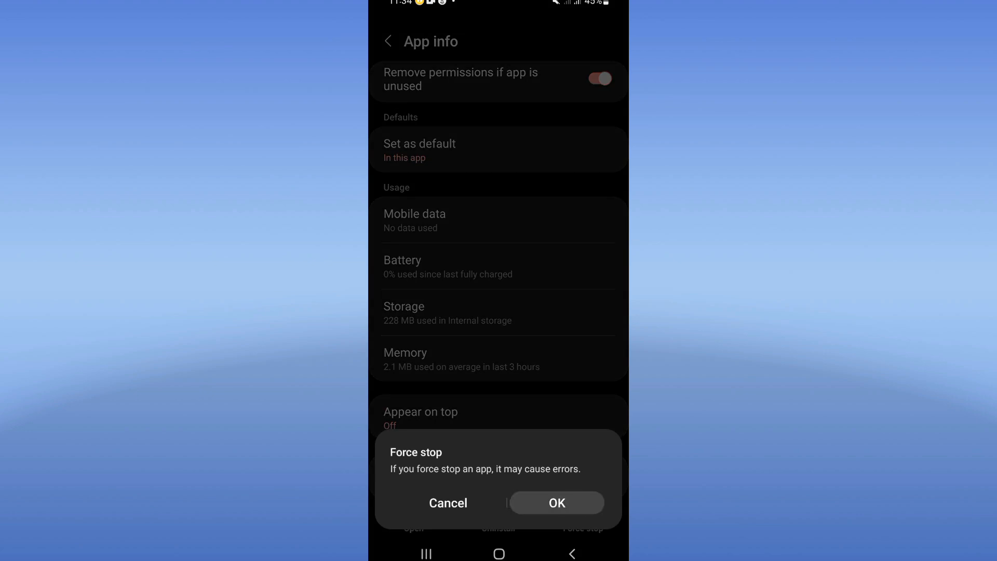
{"action": "left_click", "coordinate": [448, 503]}
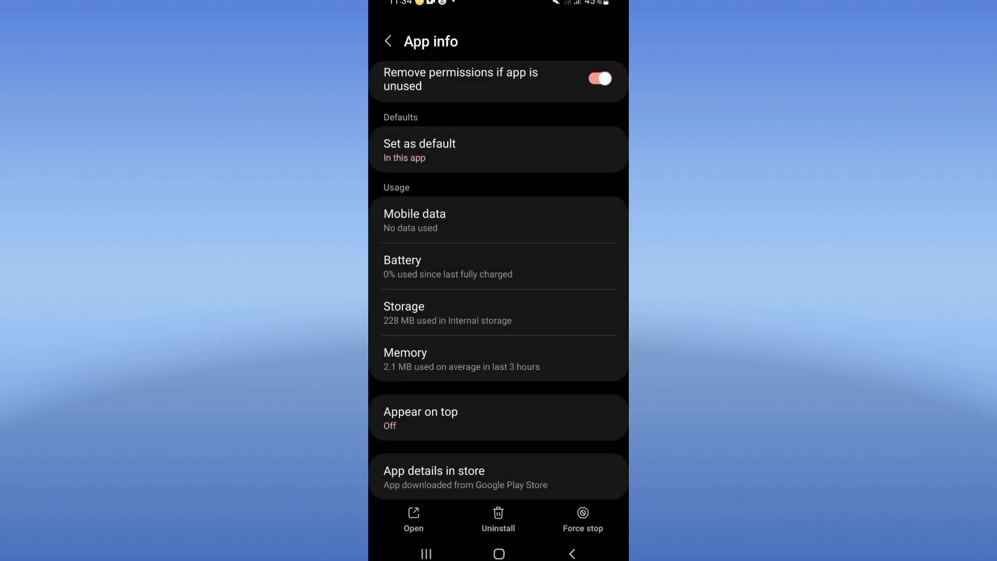